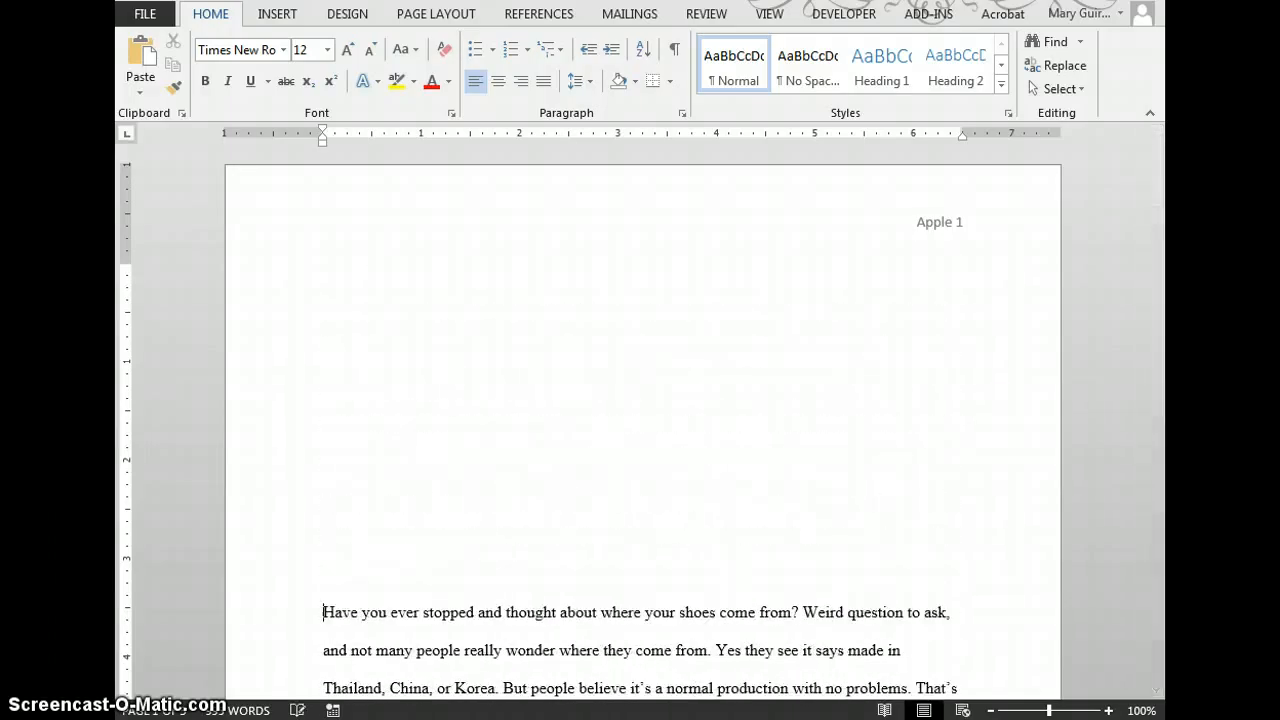
# Scroll through the document to locate the essay's first line for the page break
pyautogui.scroll(-3)
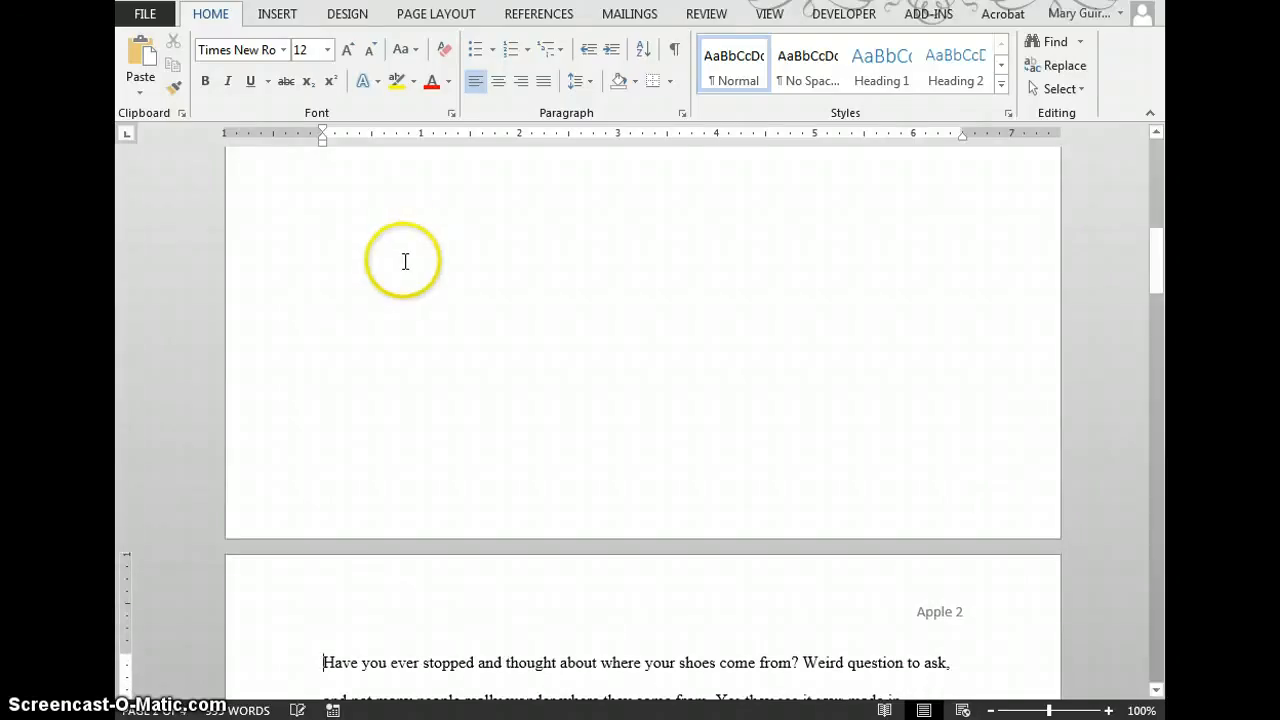
pyautogui.scroll(-3)
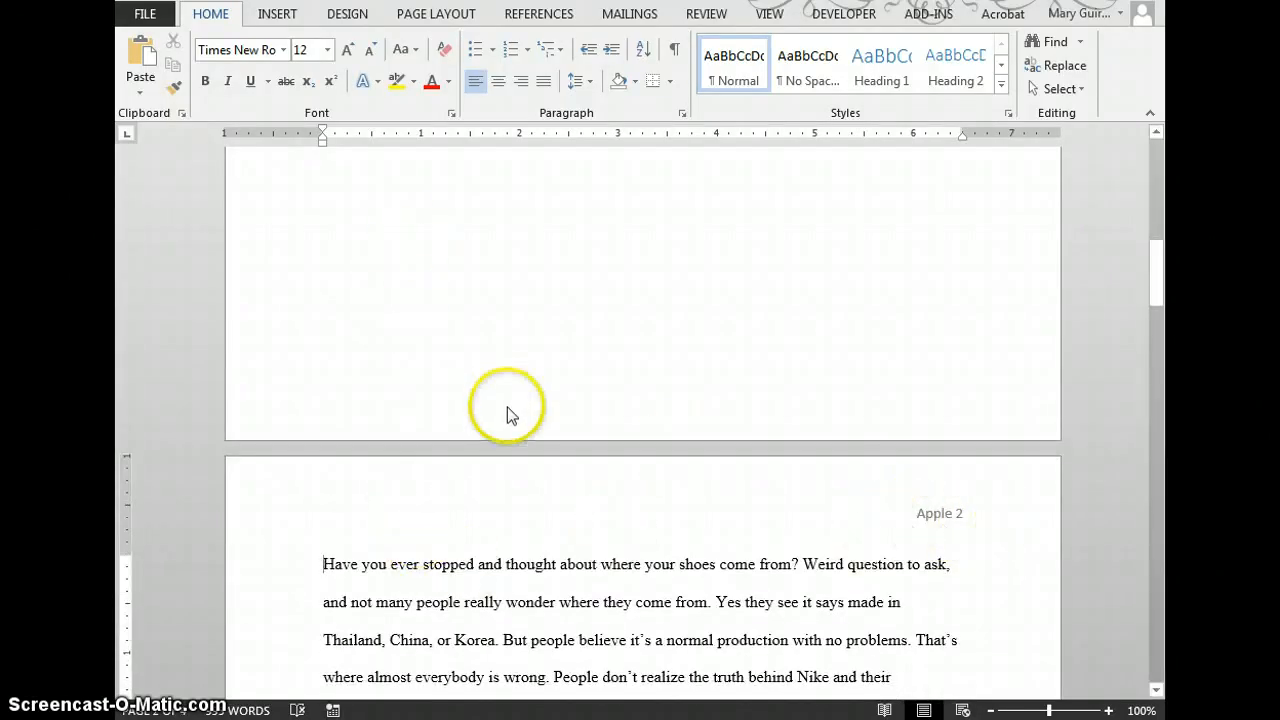
pyautogui.scroll(3)
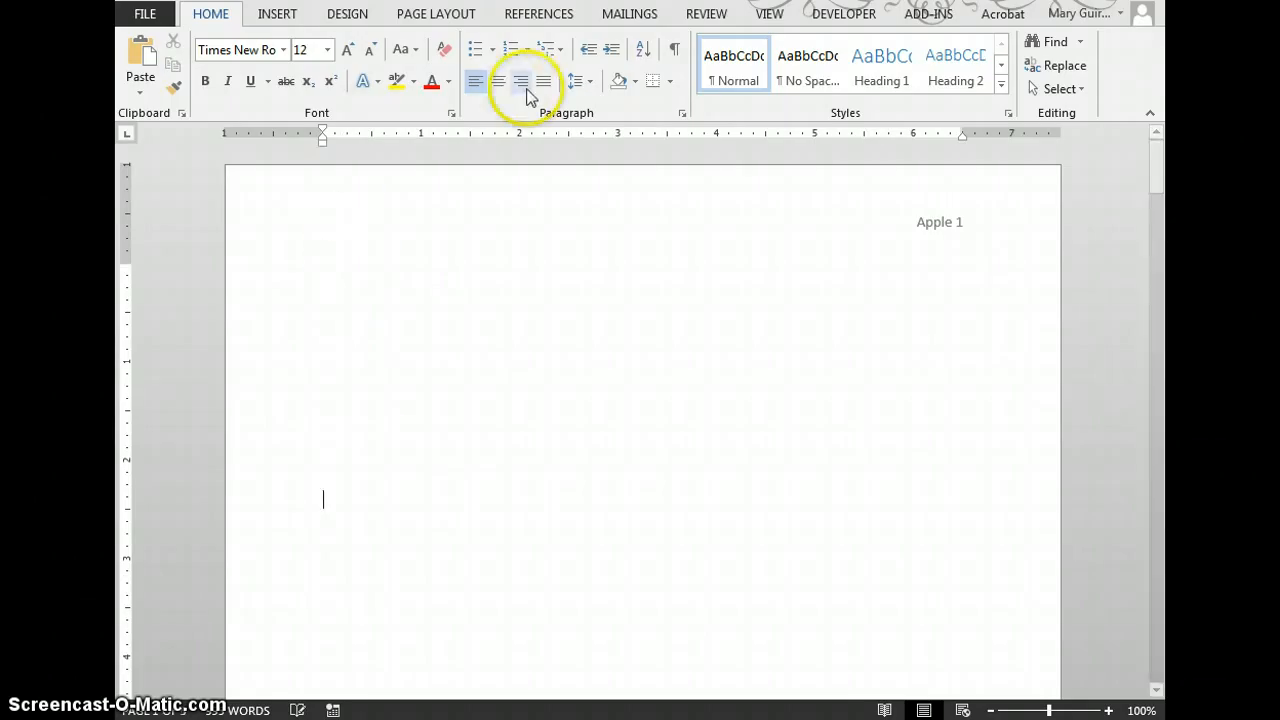
pyautogui.moveTo(520, 80)
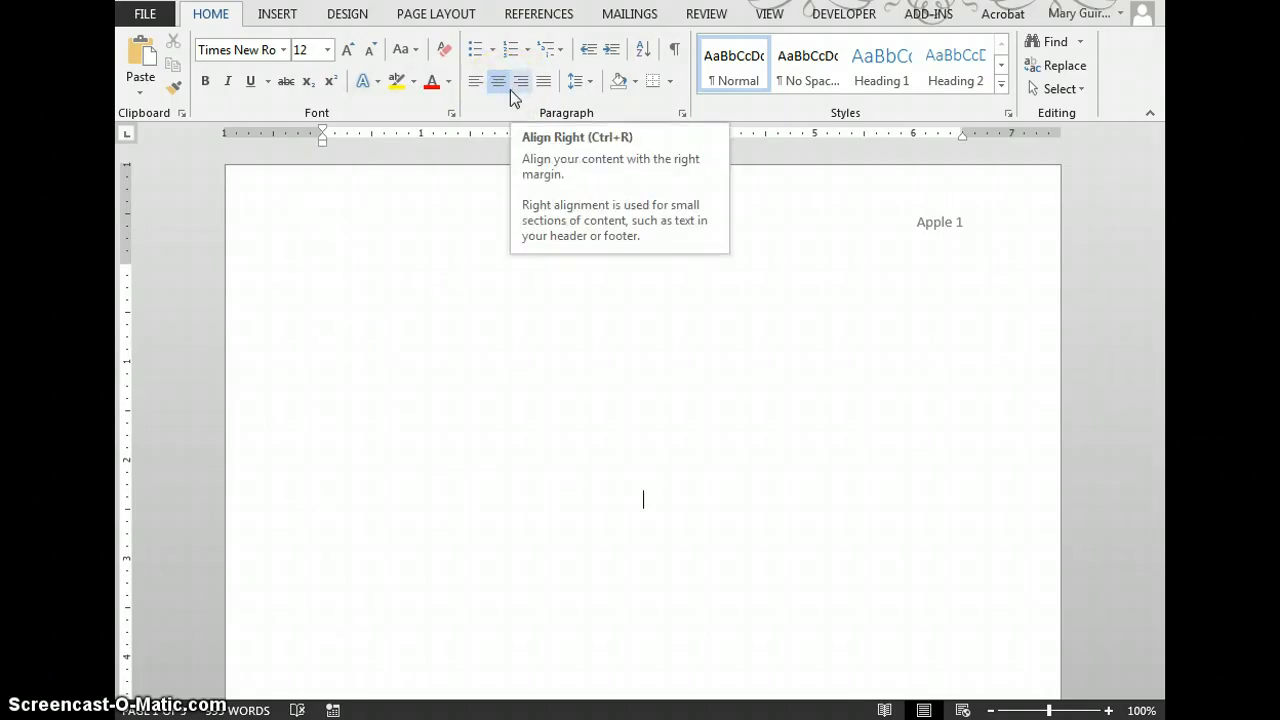
# Enter the centered title 'Oranges are Better' on the blank first page
pyautogui.write('Oran')
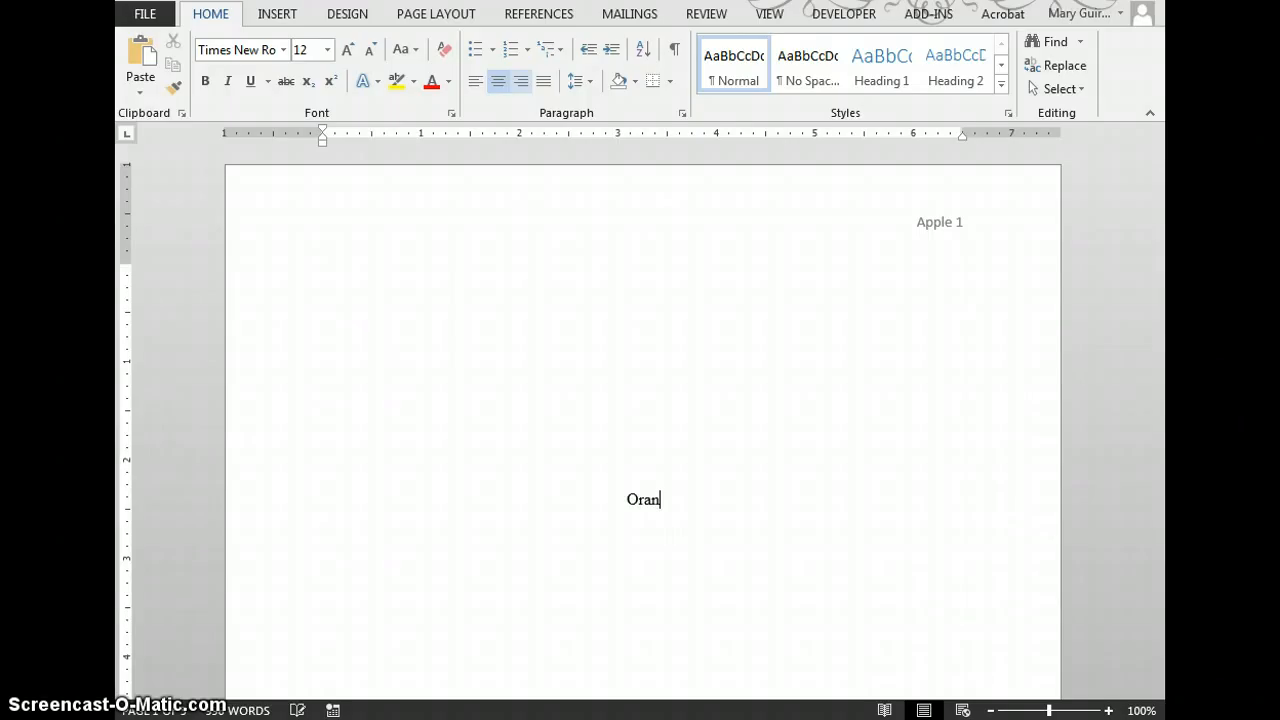
pyautogui.write('ges are')
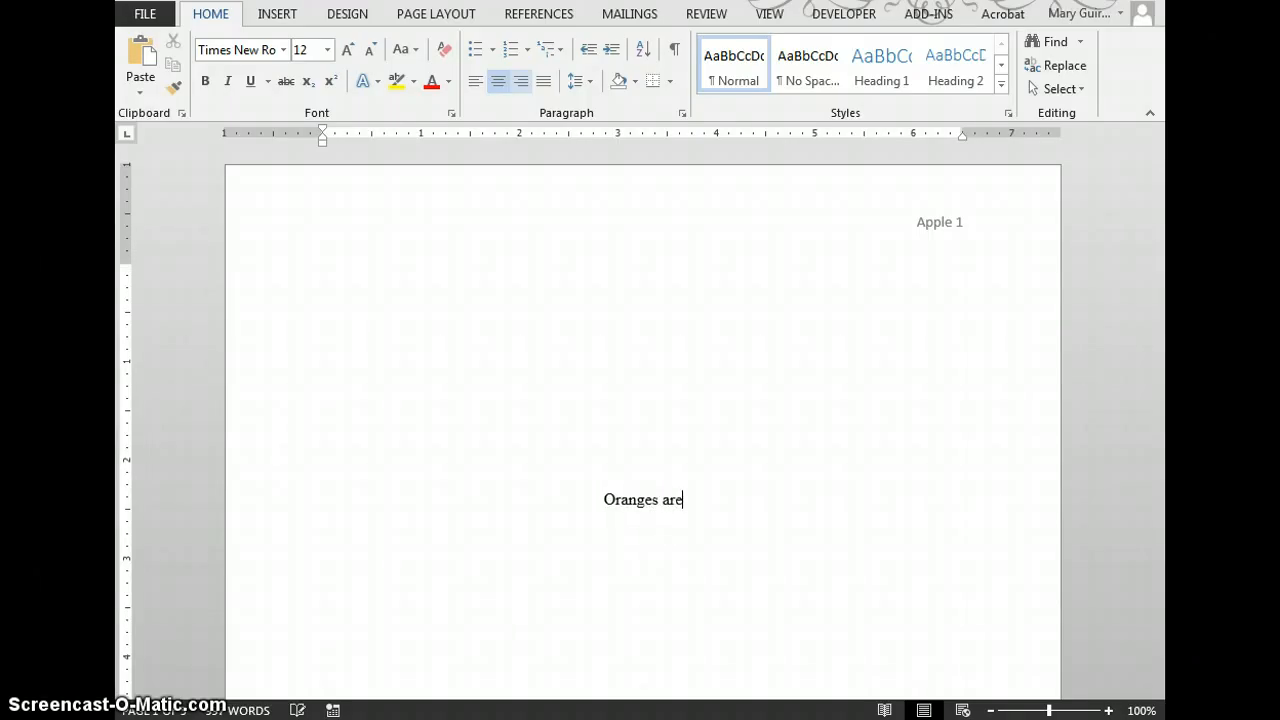
pyautogui.write('Better')
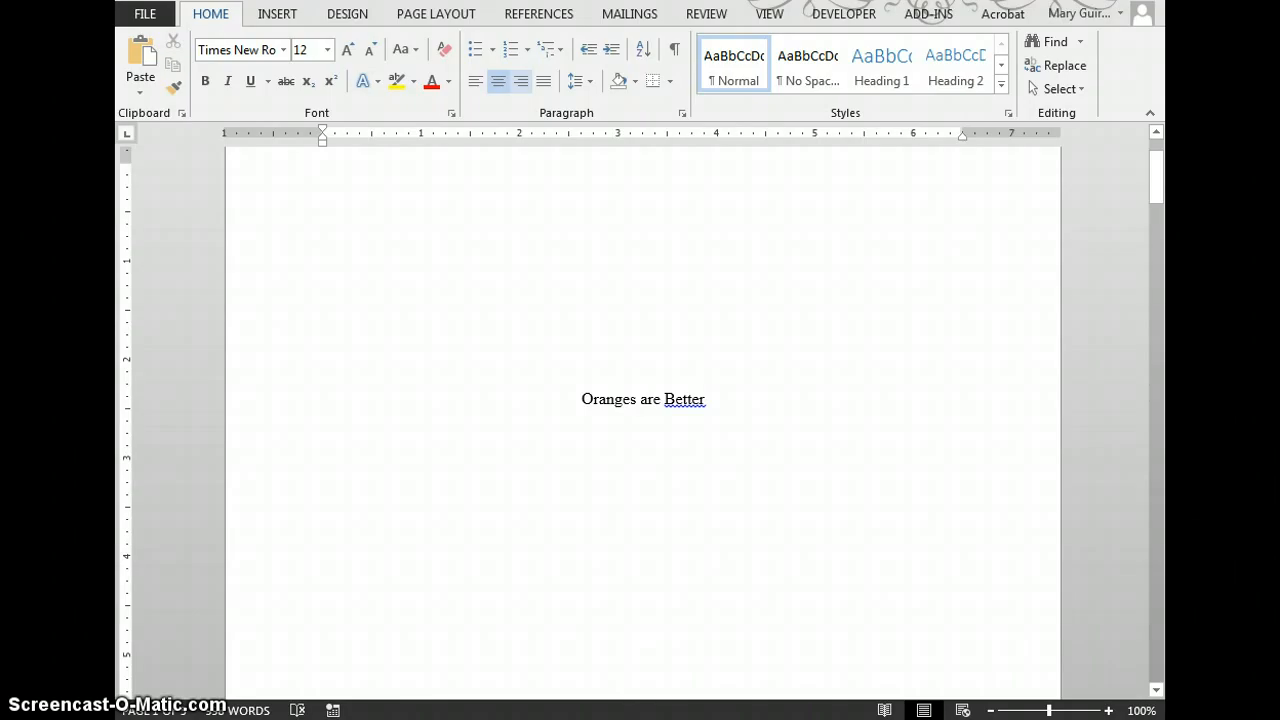
# Add centered lines Tom Apples, Mrs. Guirguis, English 4 and 5 March 2014 below the title
pyautogui.write('Tom Apples')
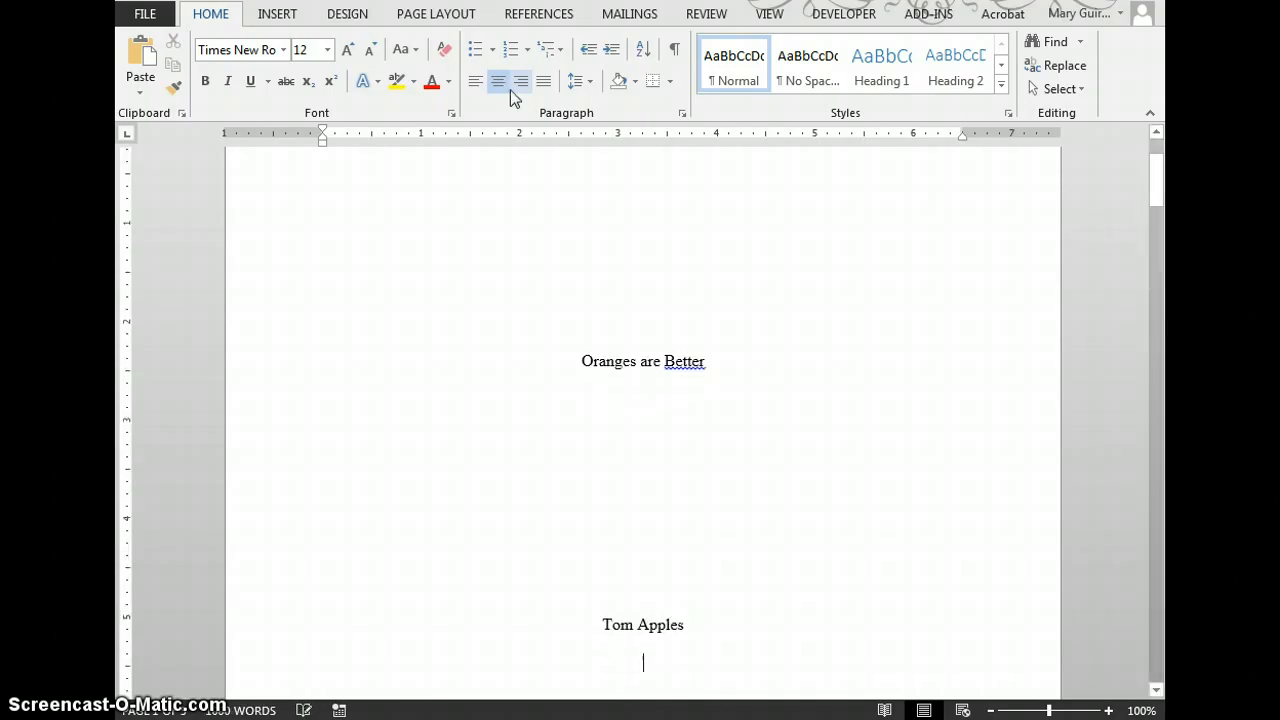
pyautogui.write('Mrs. Gui')
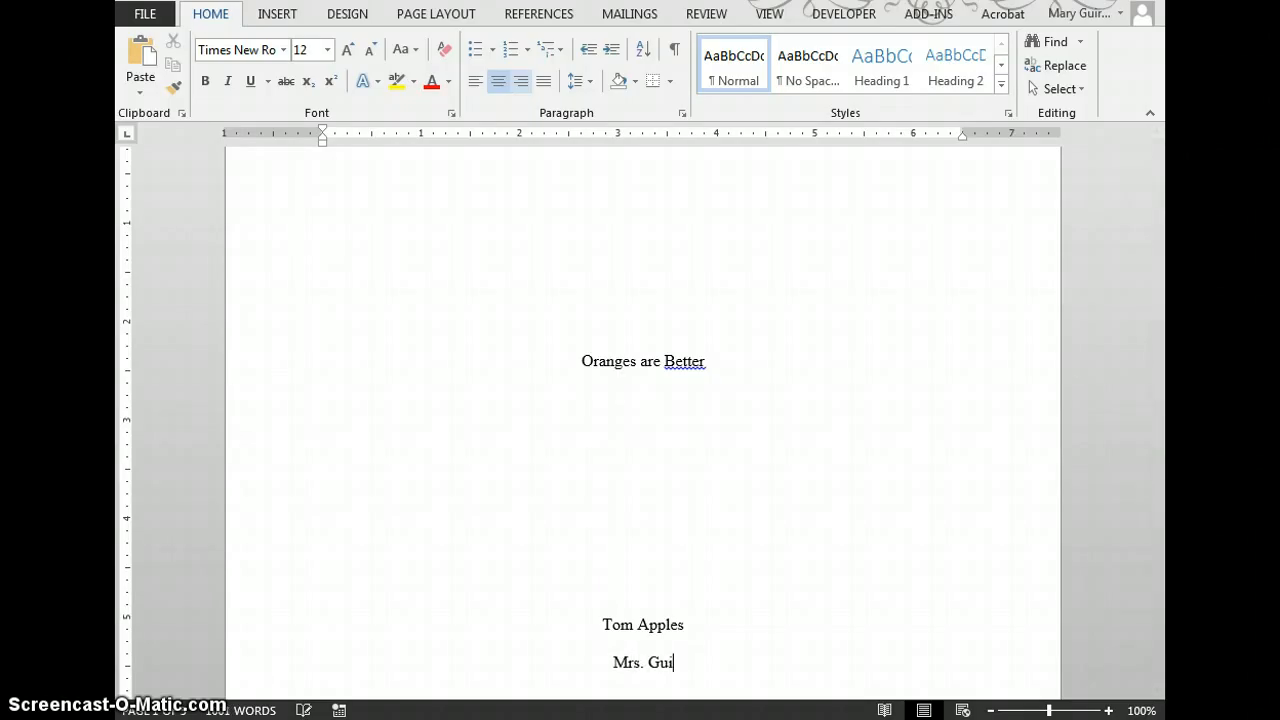
pyautogui.write('rguis')
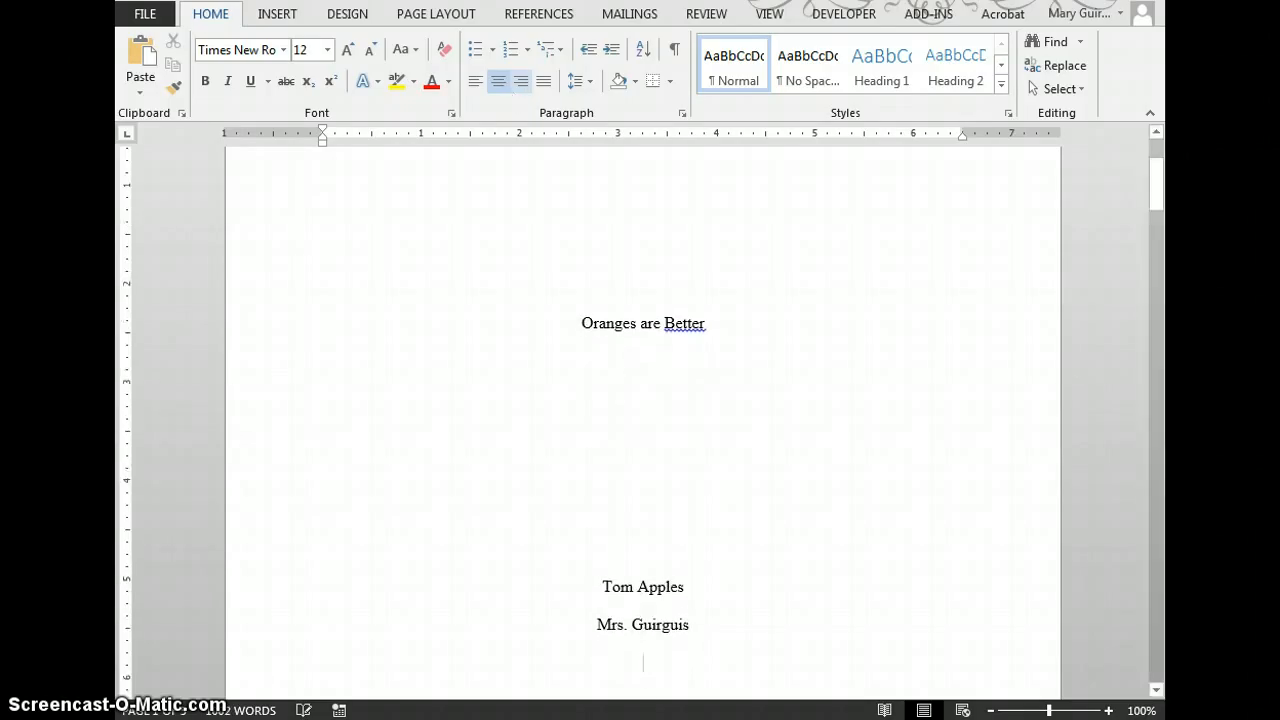
pyautogui.write('English 4')
pyautogui.write('5')
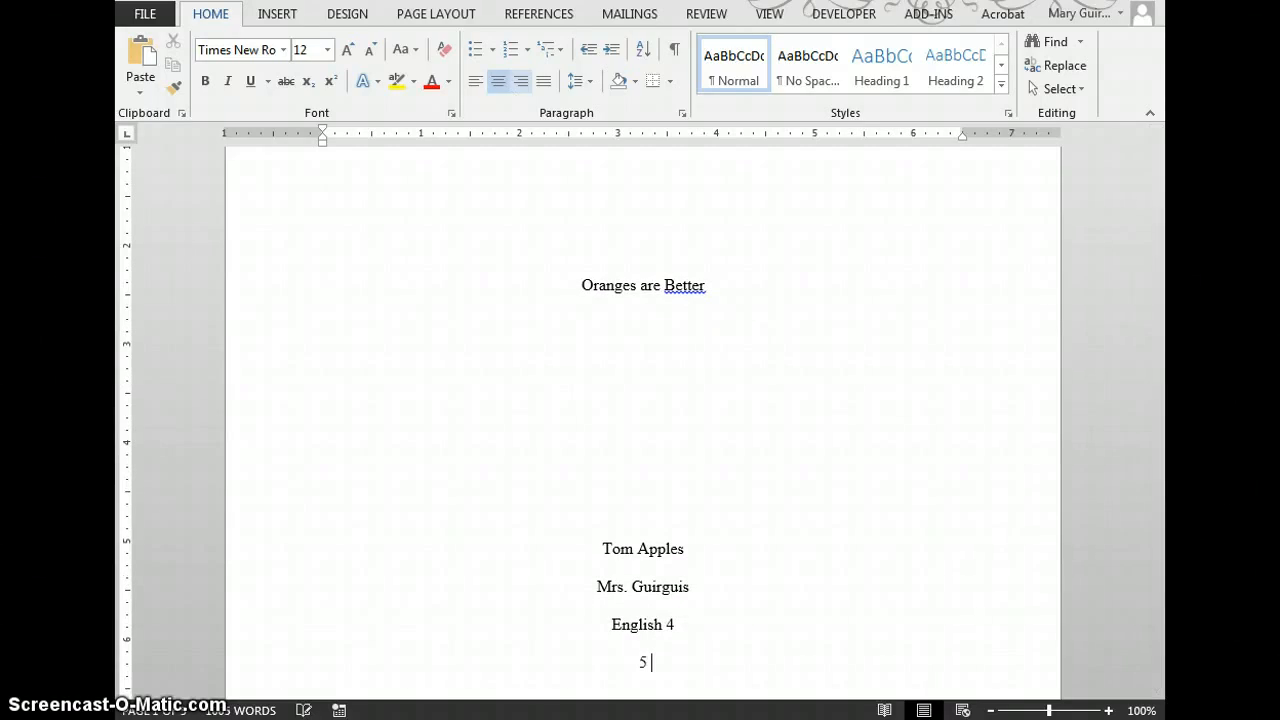
pyautogui.write('March')
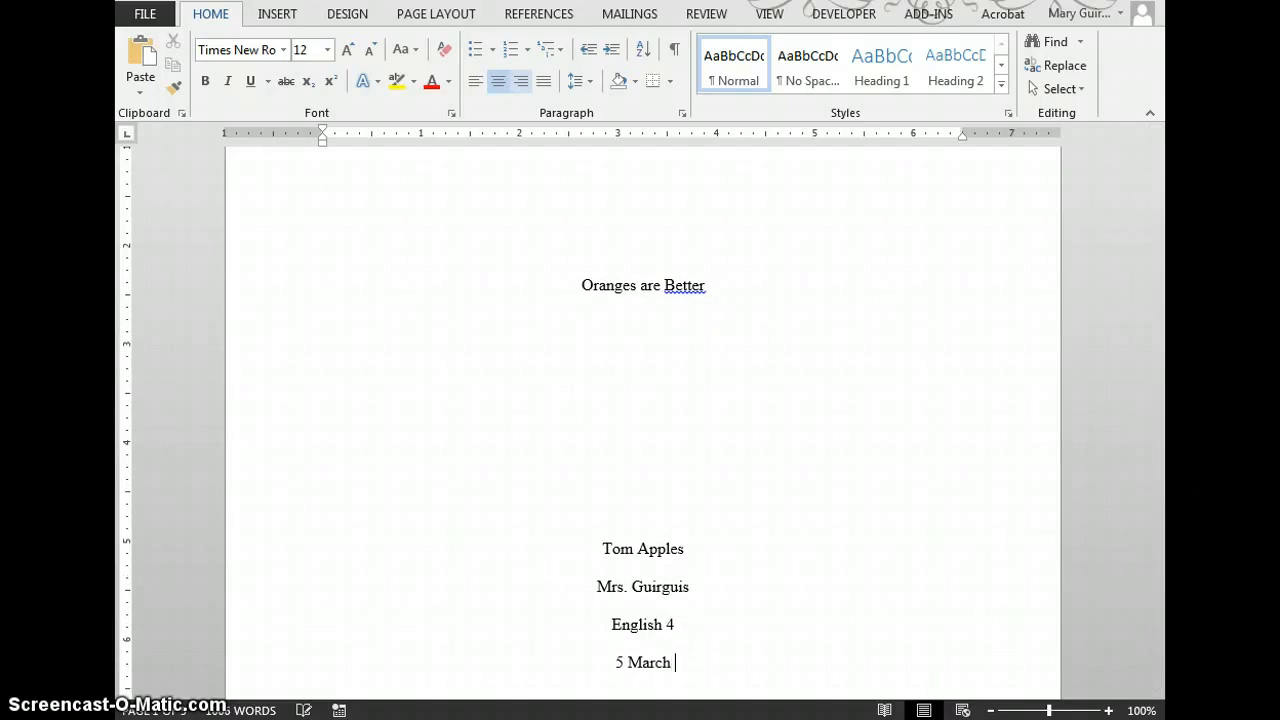
pyautogui.write('2014')
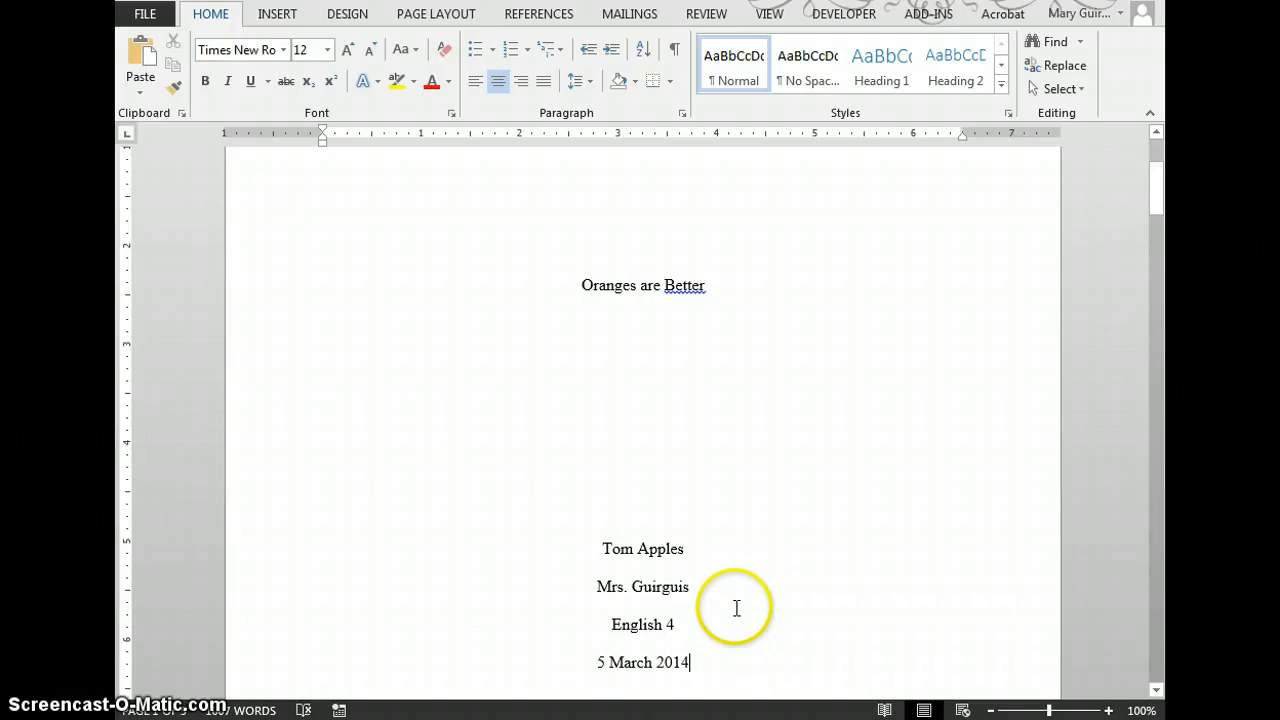
# Scroll between the title page and page 2 to check the essay starts at the top
pyautogui.scroll(-3)
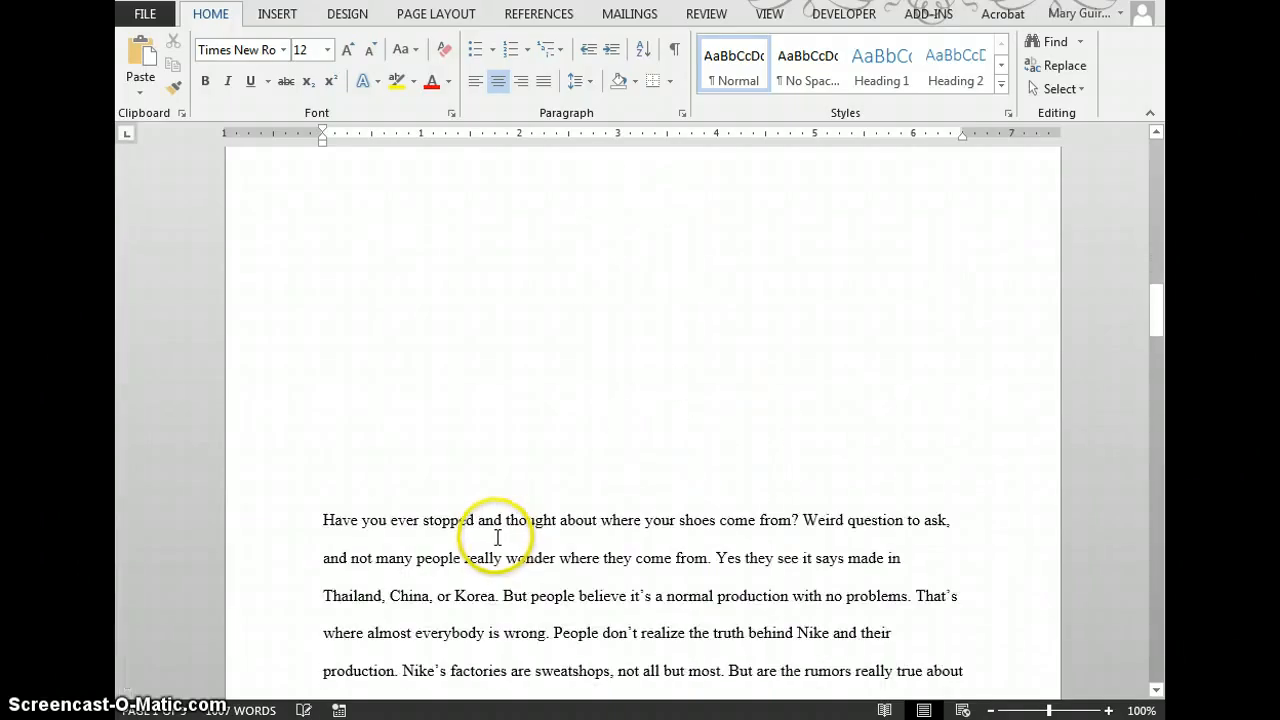
pyautogui.scroll(3)
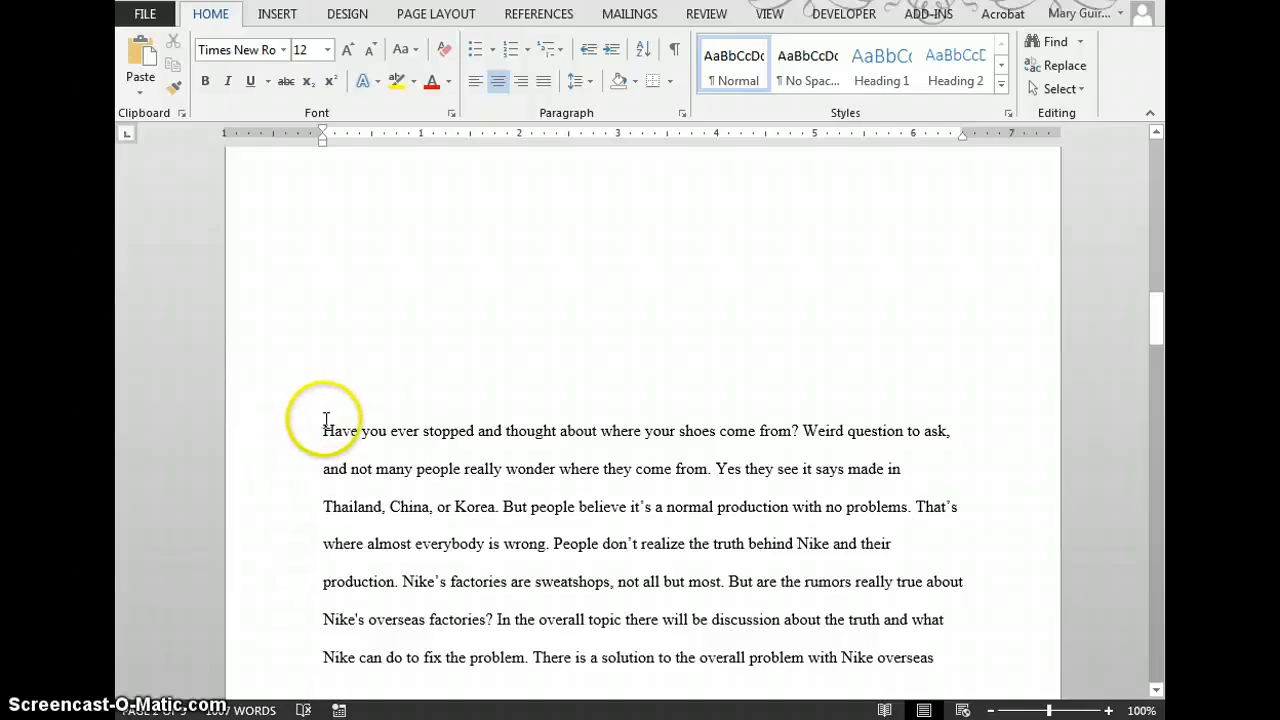
pyautogui.scroll(-3)
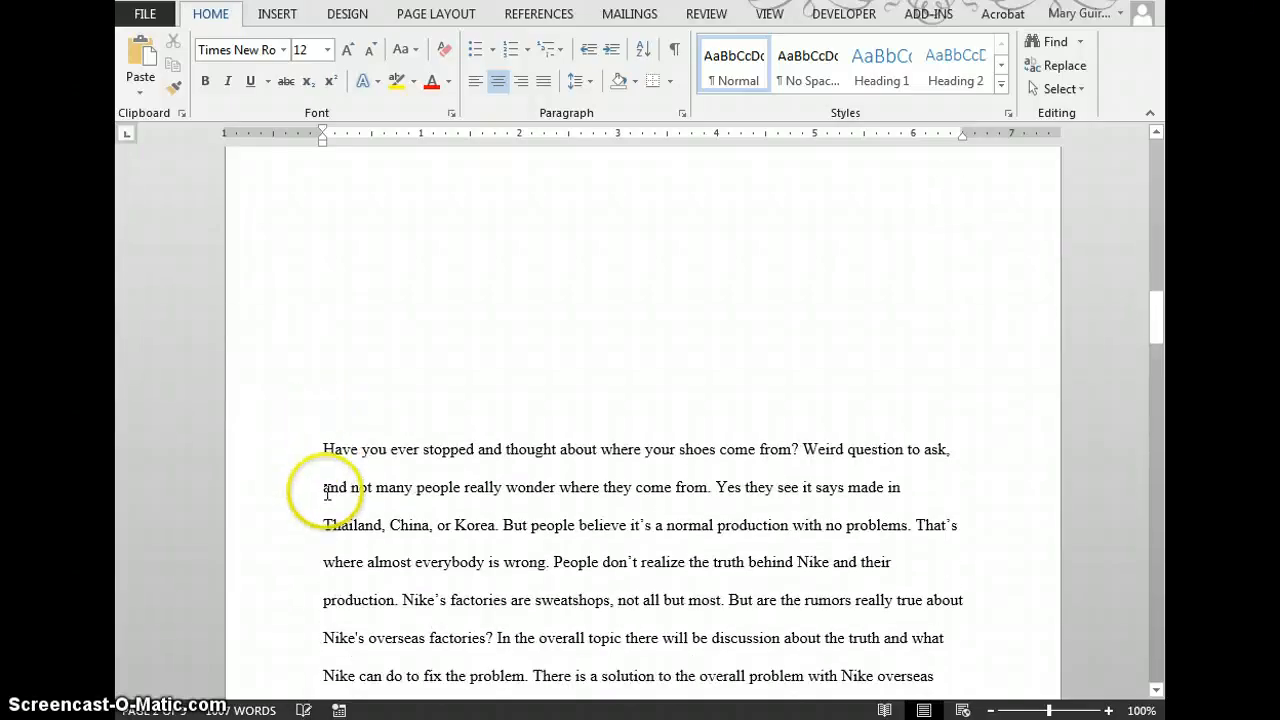
pyautogui.scroll(3)
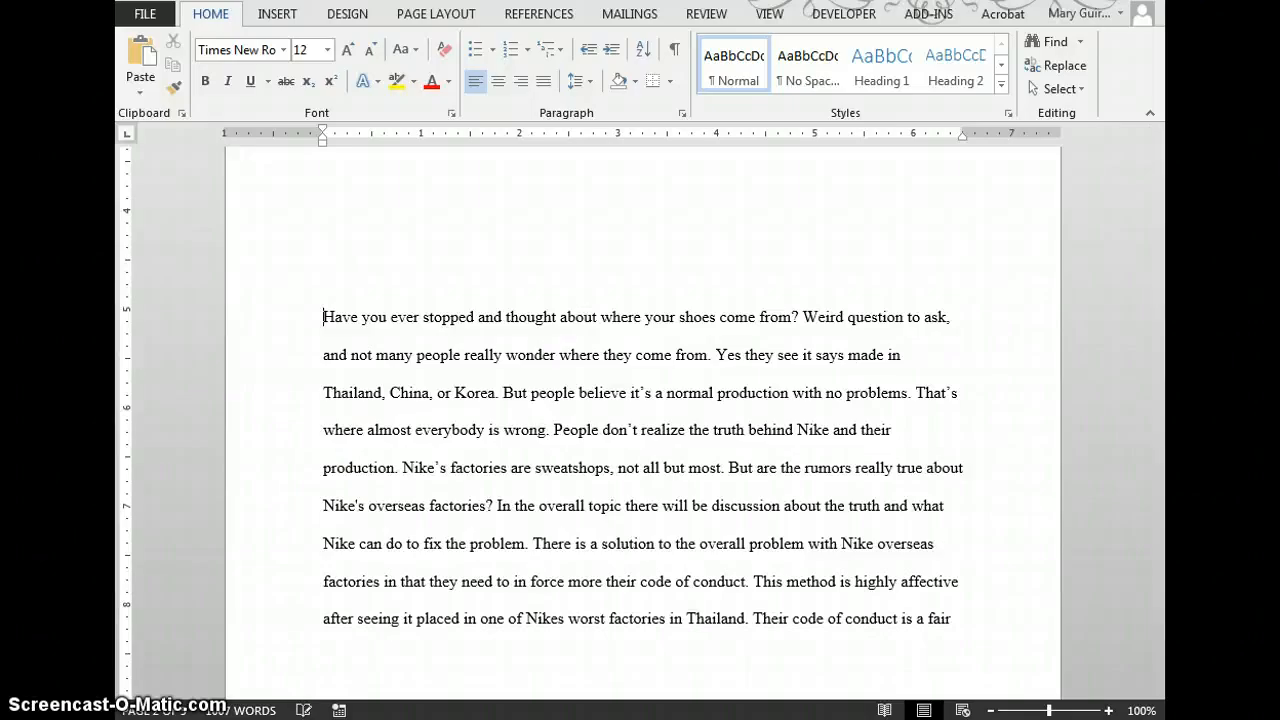
pyautogui.scroll(3)
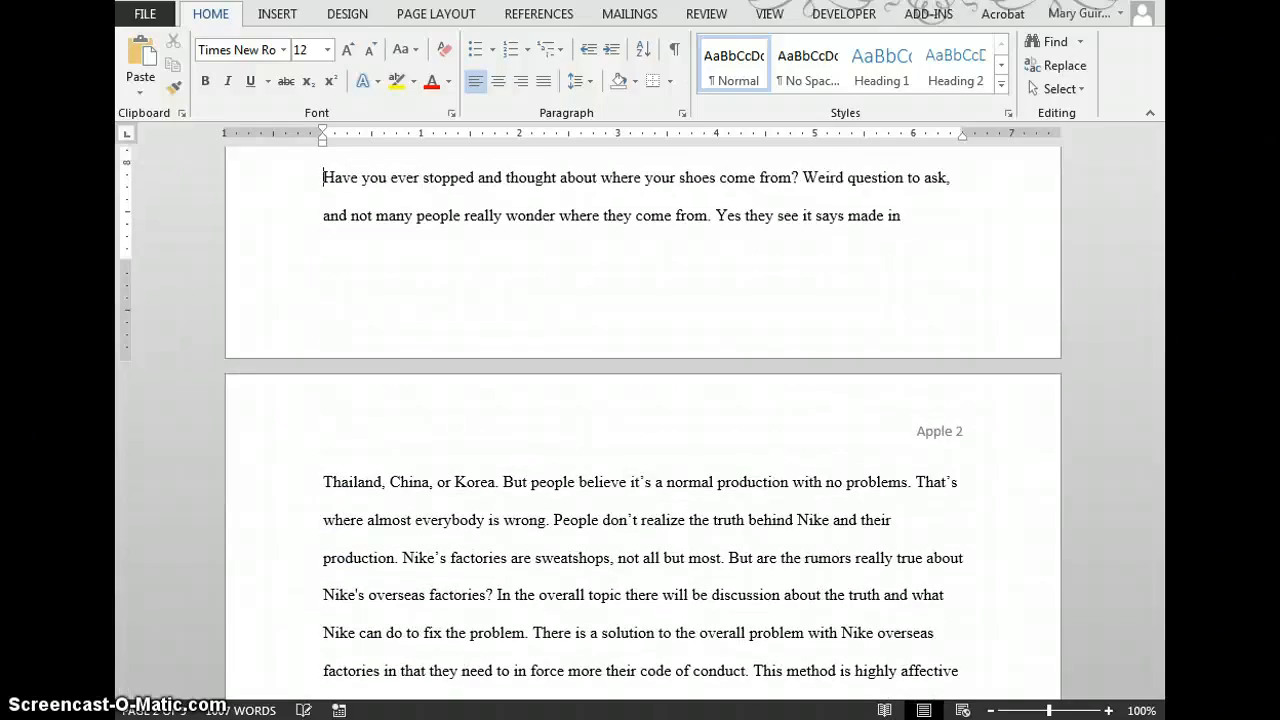
pyautogui.scroll(-3)
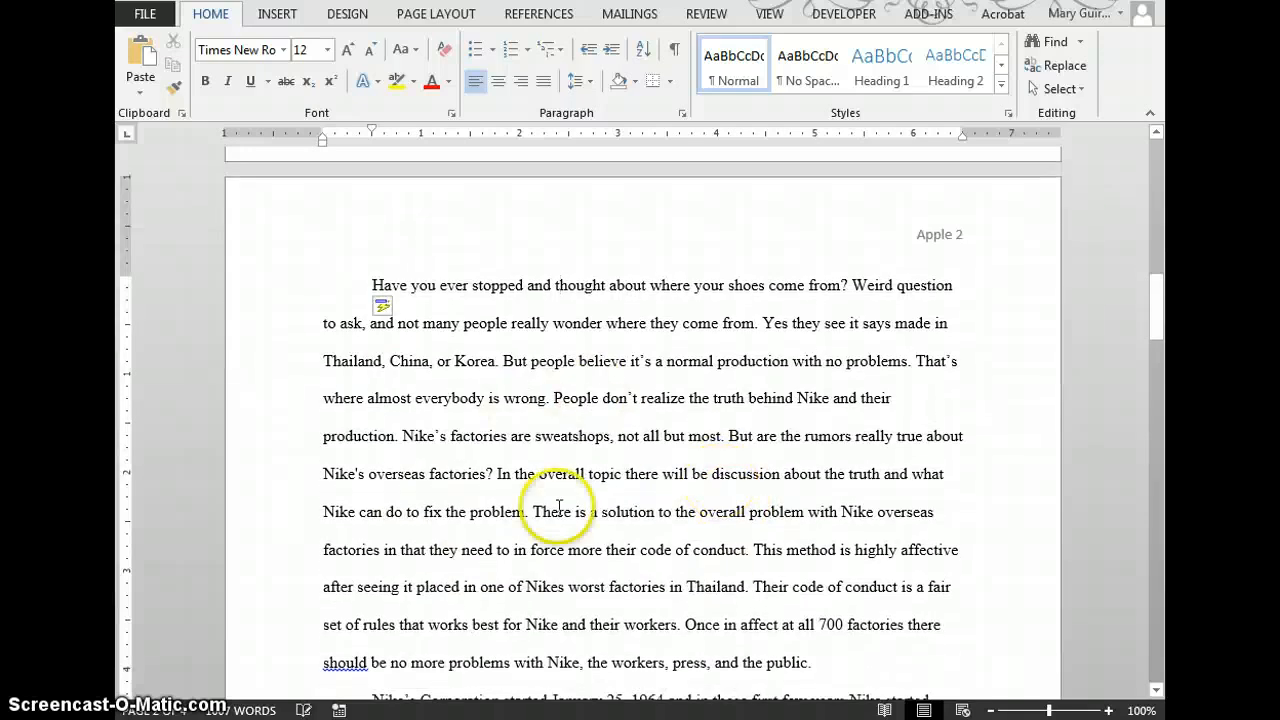
pyautogui.scroll(3)
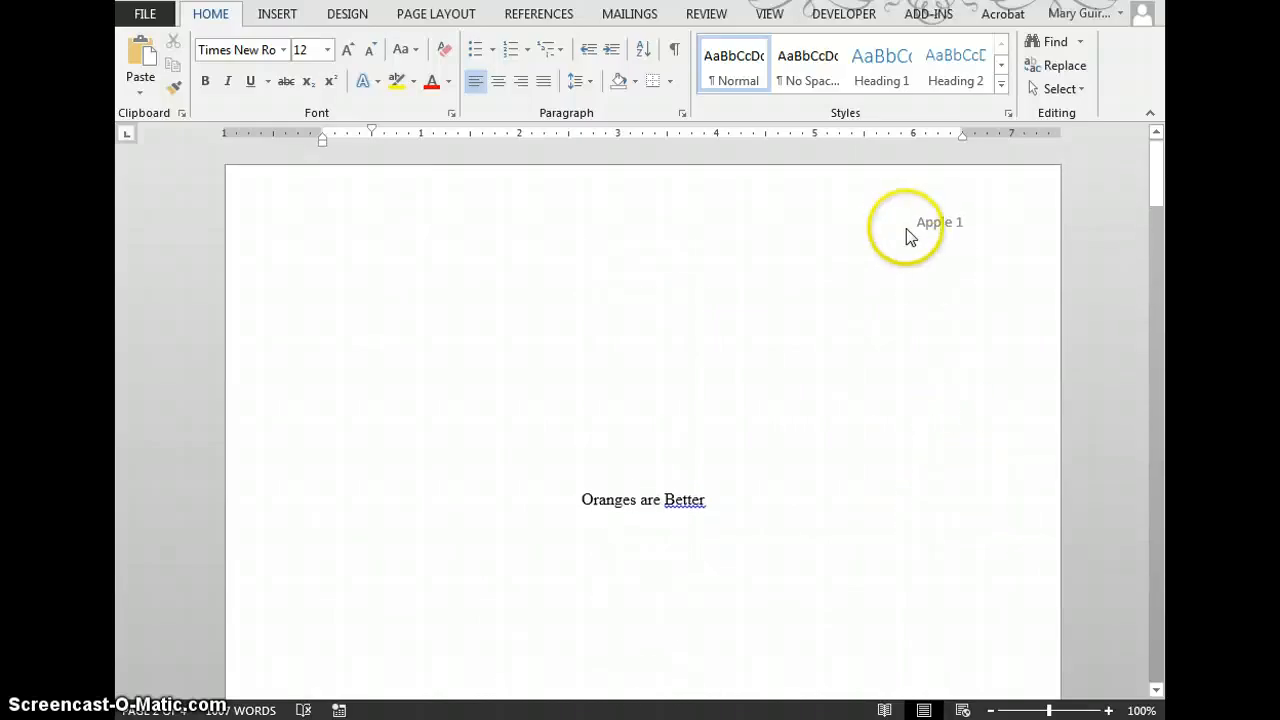
# Edit the 'Apple 1' header and choose Times New Roman from the font list
pyautogui.doubleClick(938, 222)
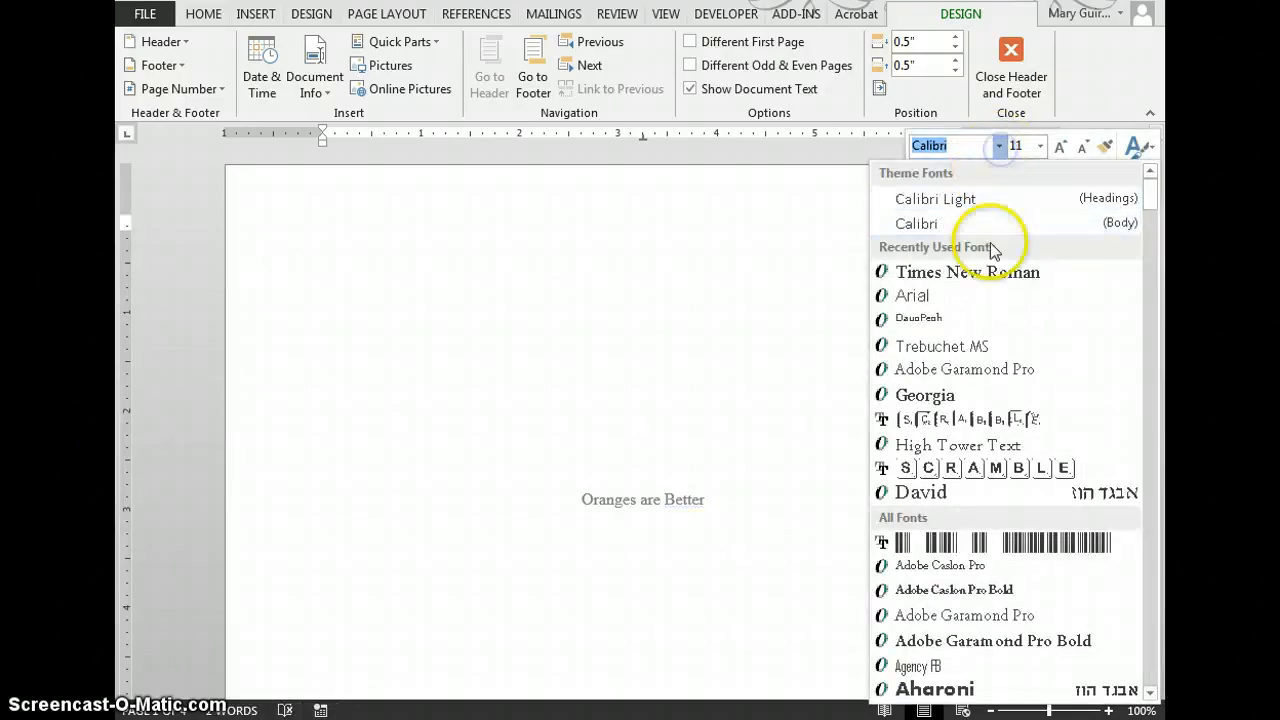
pyautogui.click(966, 272)
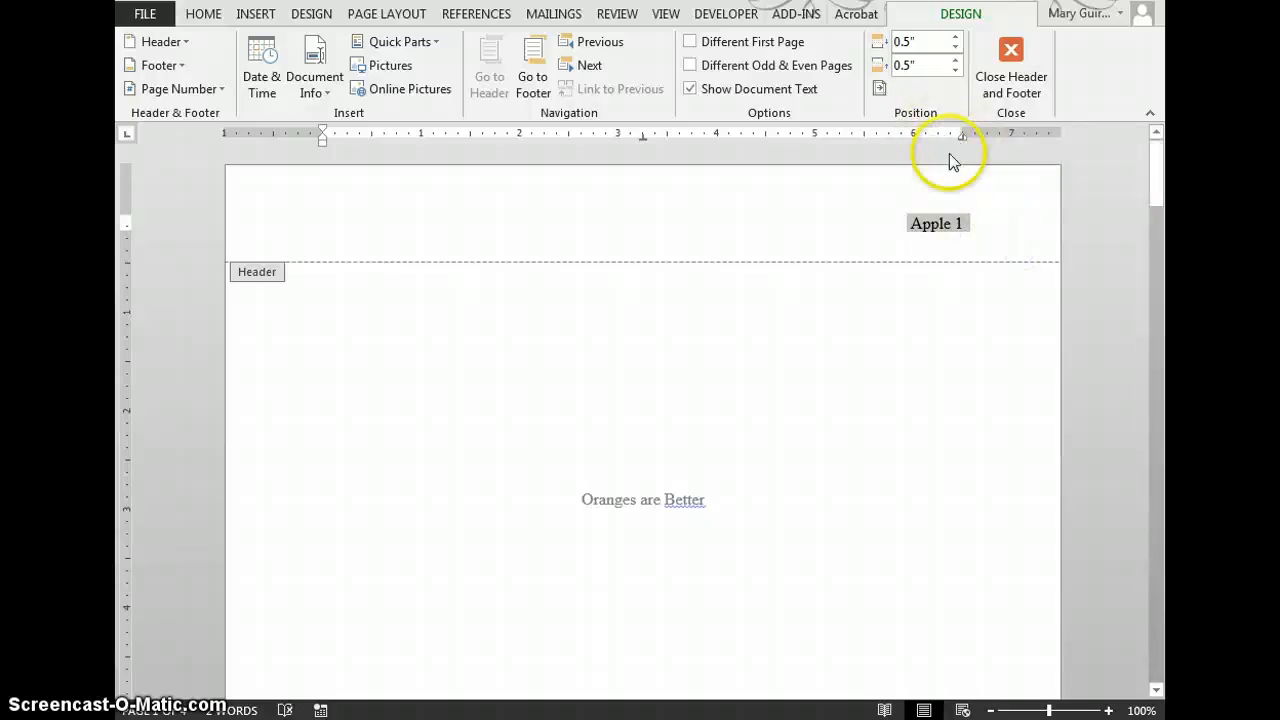
# Enable Different First Page so the title page header is empty, then close header editing
pyautogui.click(938, 224)
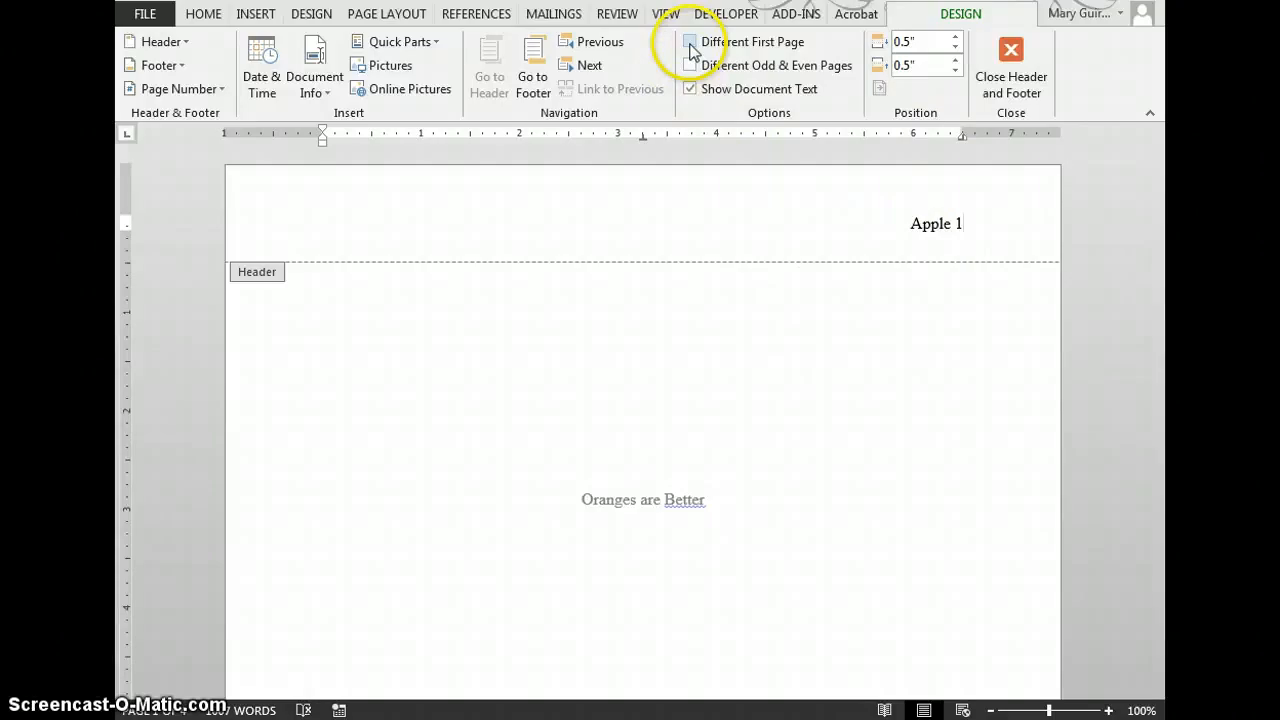
pyautogui.moveTo(690, 42)
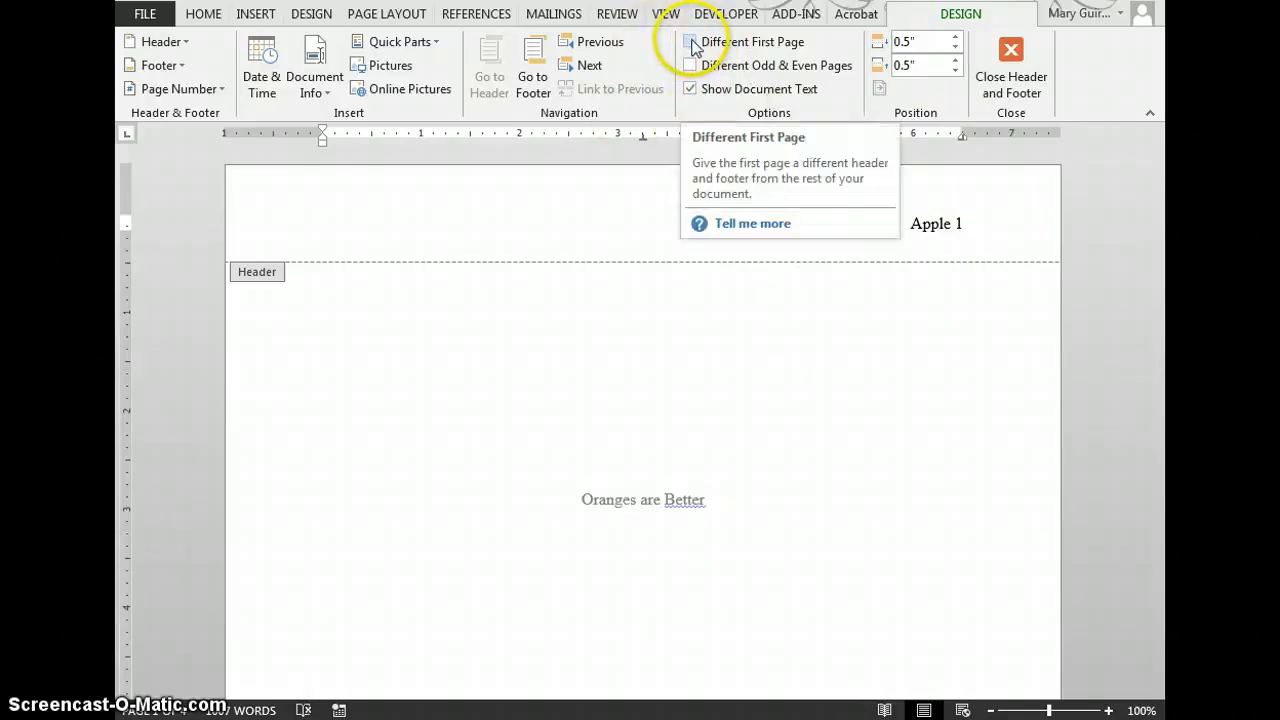
pyautogui.click(692, 42)
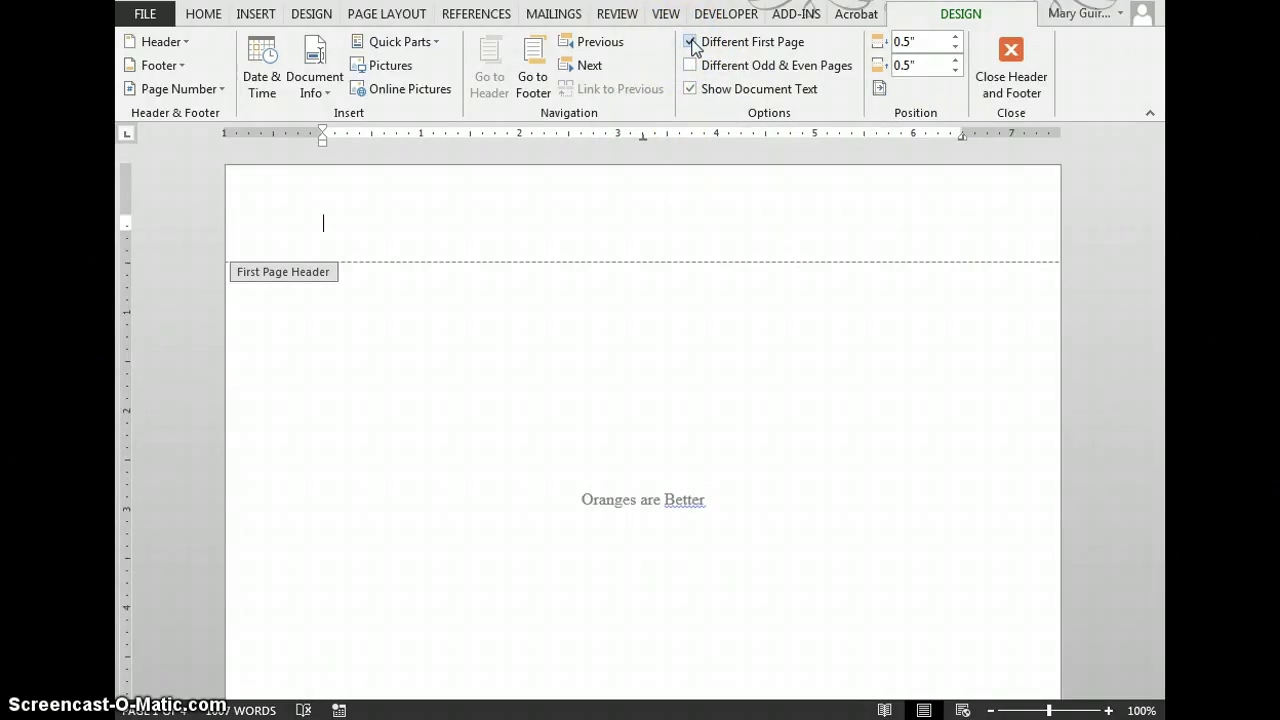
pyautogui.click(690, 40)
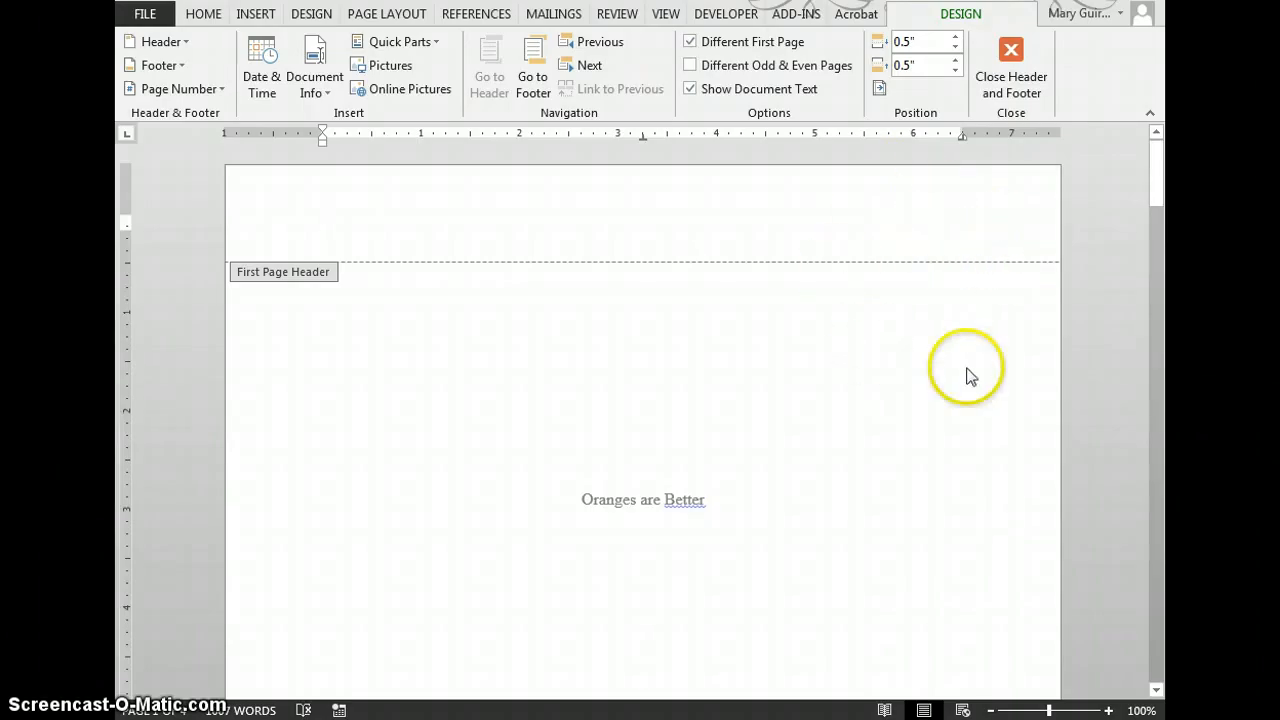
pyautogui.moveTo(1004, 180)
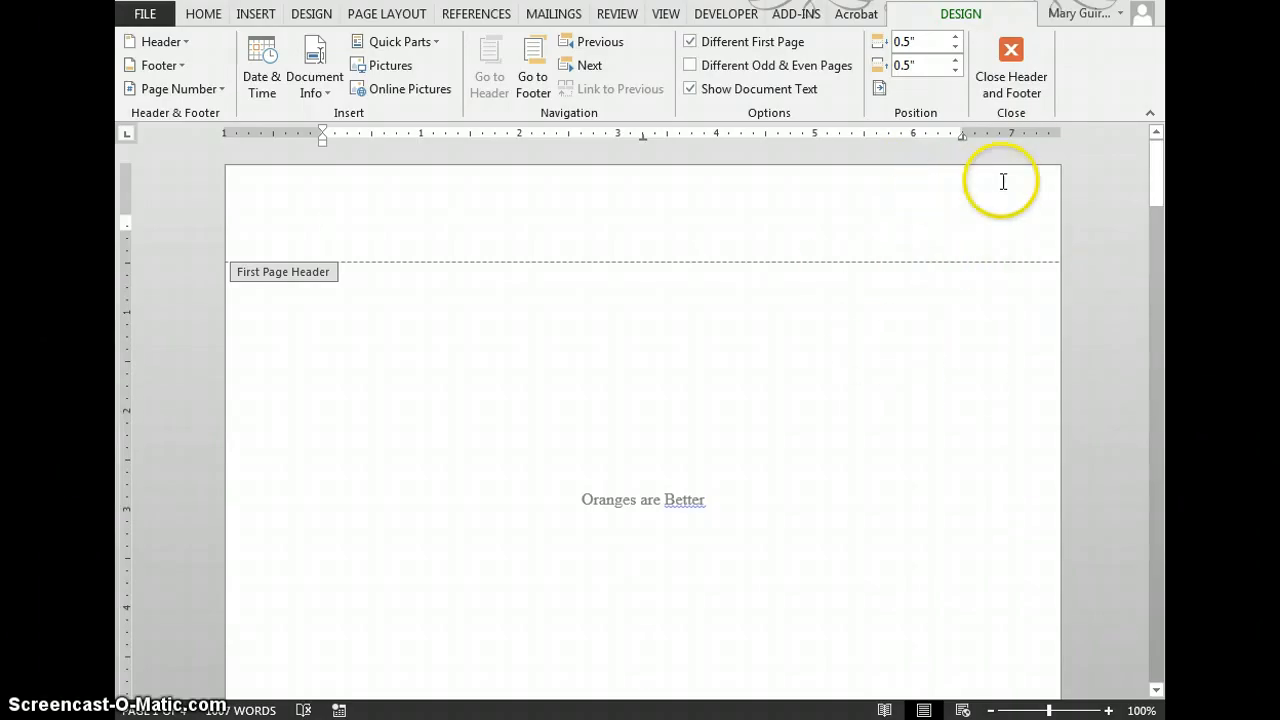
pyautogui.click(1010, 56)
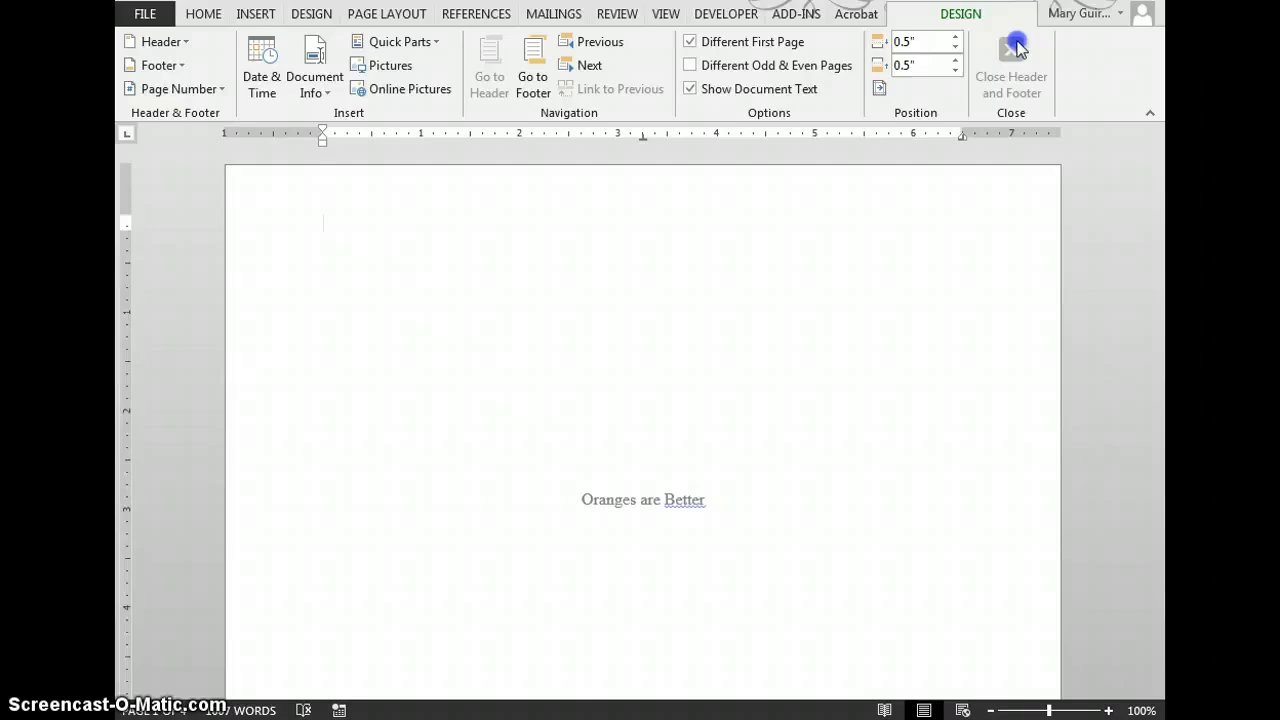
pyautogui.click(1012, 68)
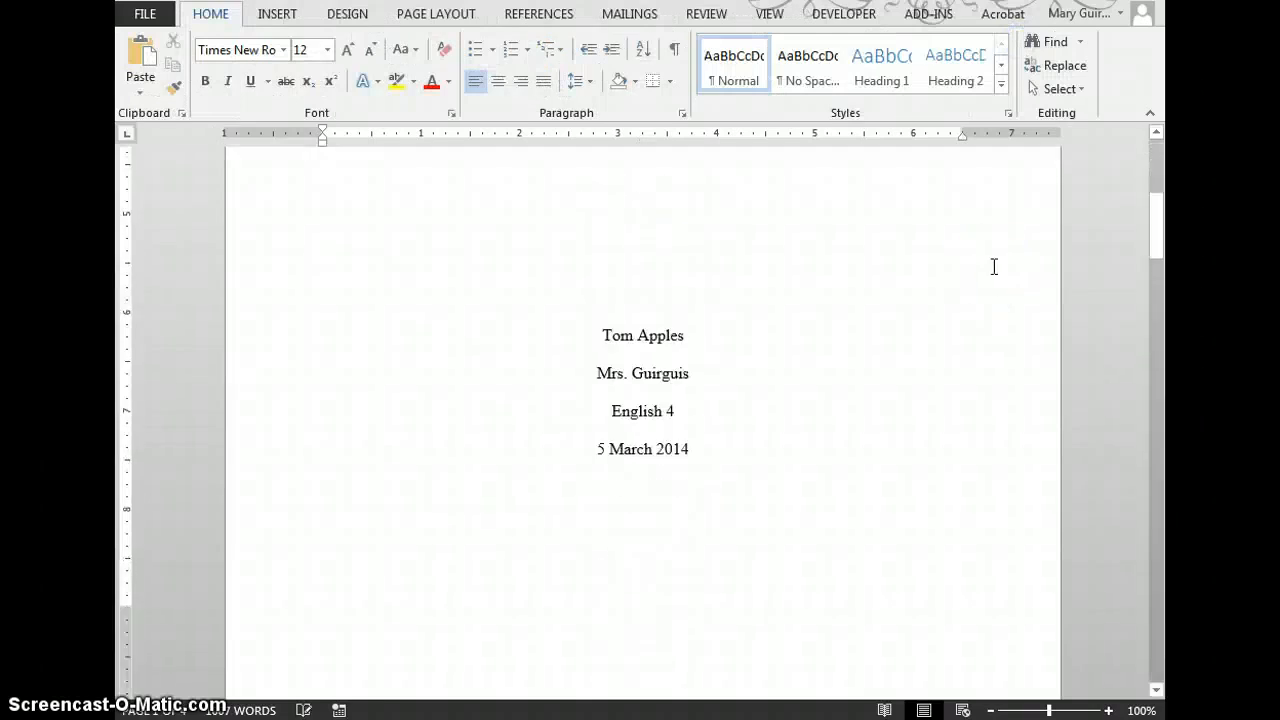
pyautogui.scroll(-3)
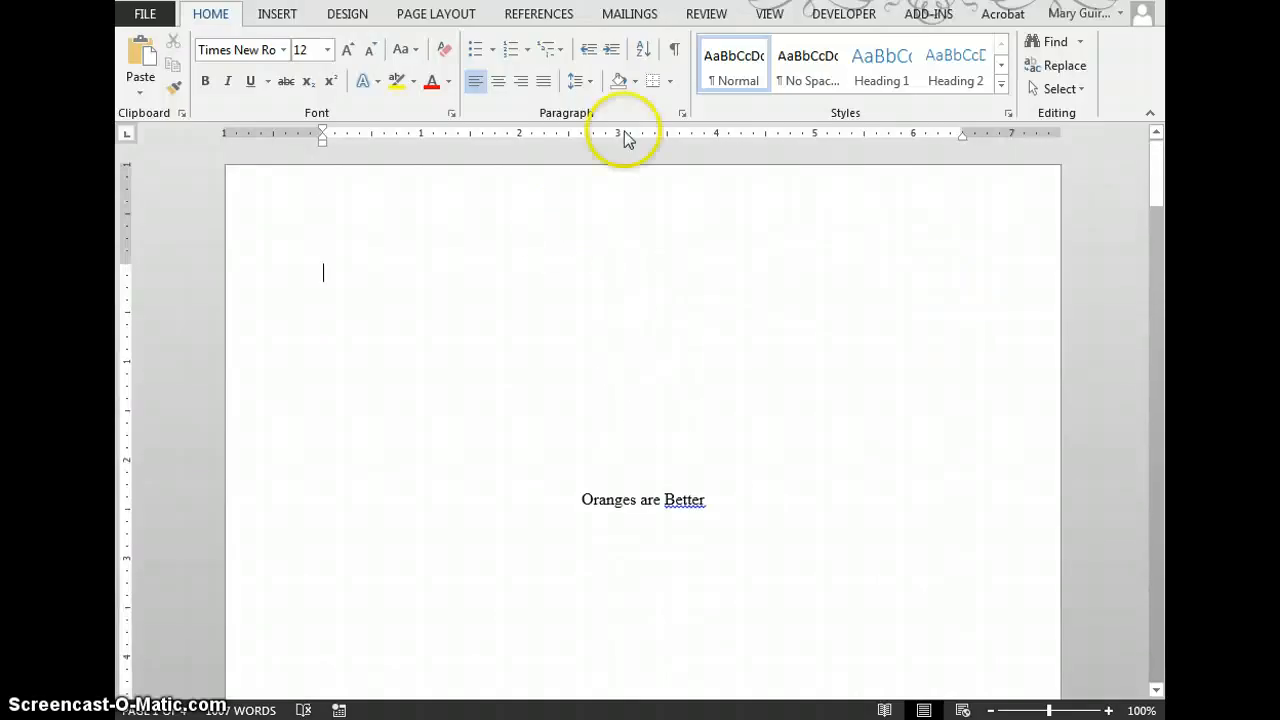
pyautogui.scroll(-3)
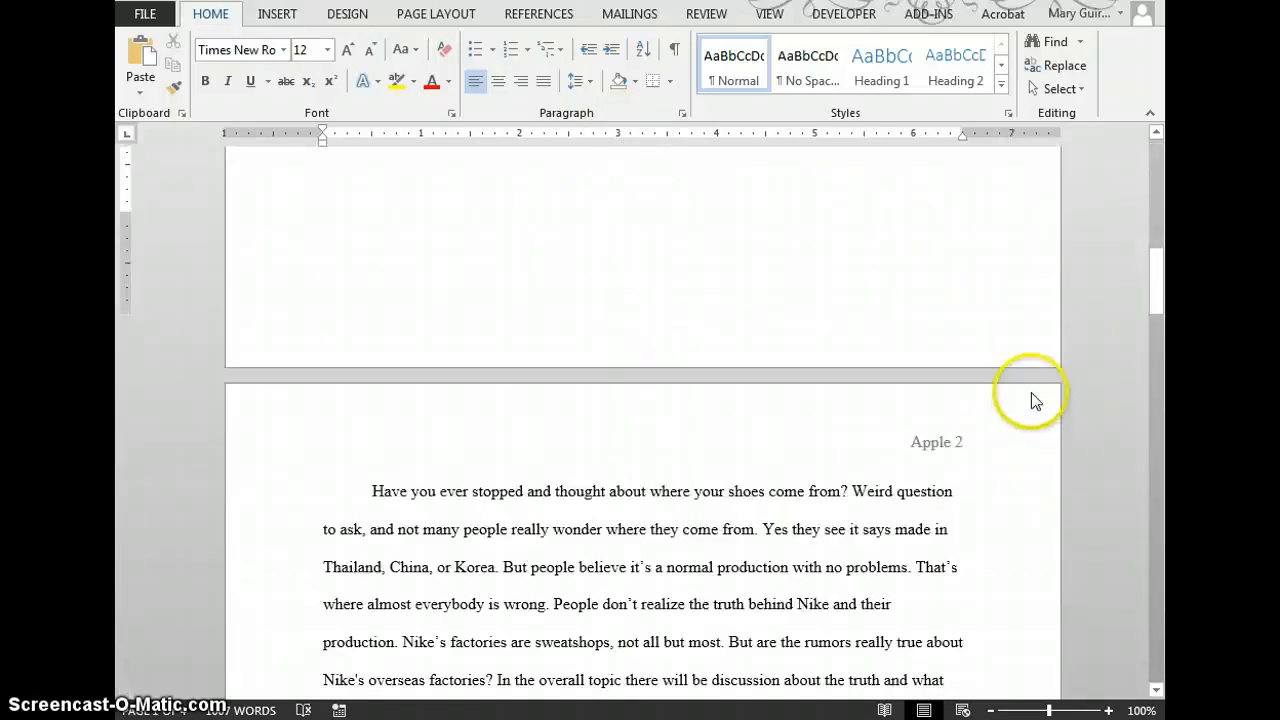
pyautogui.scroll(-3)
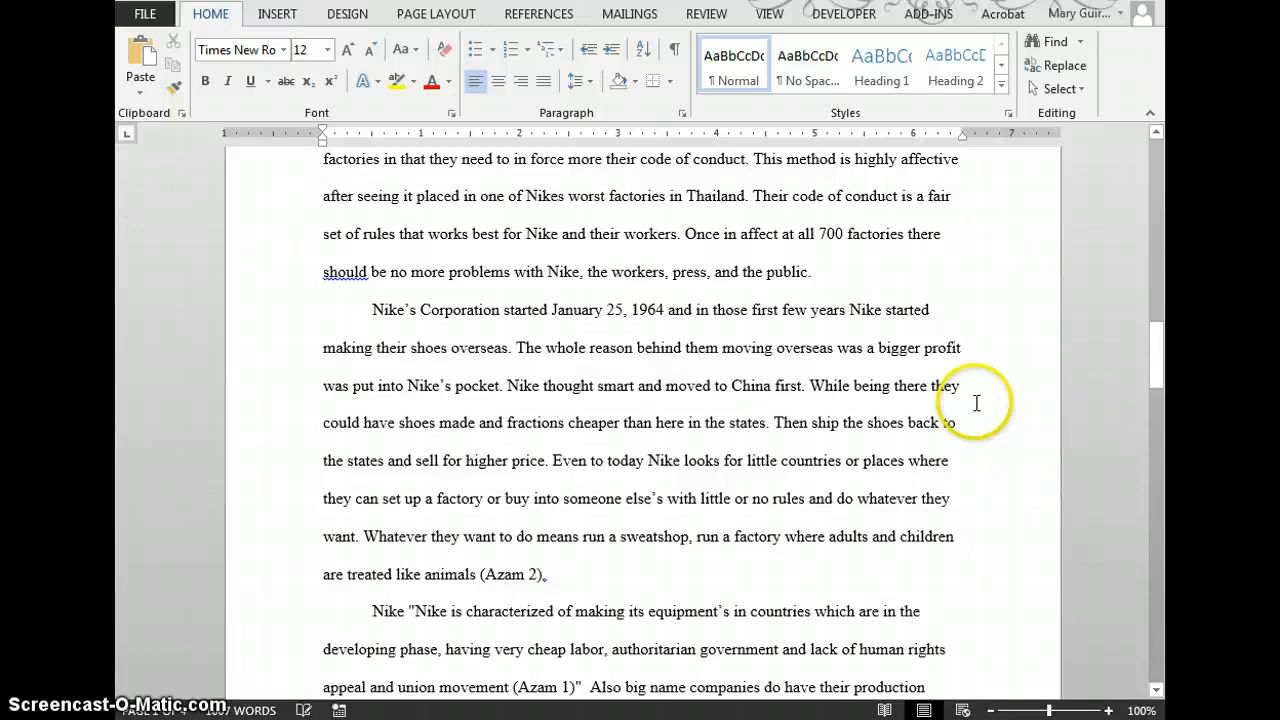
pyautogui.scroll(-3)
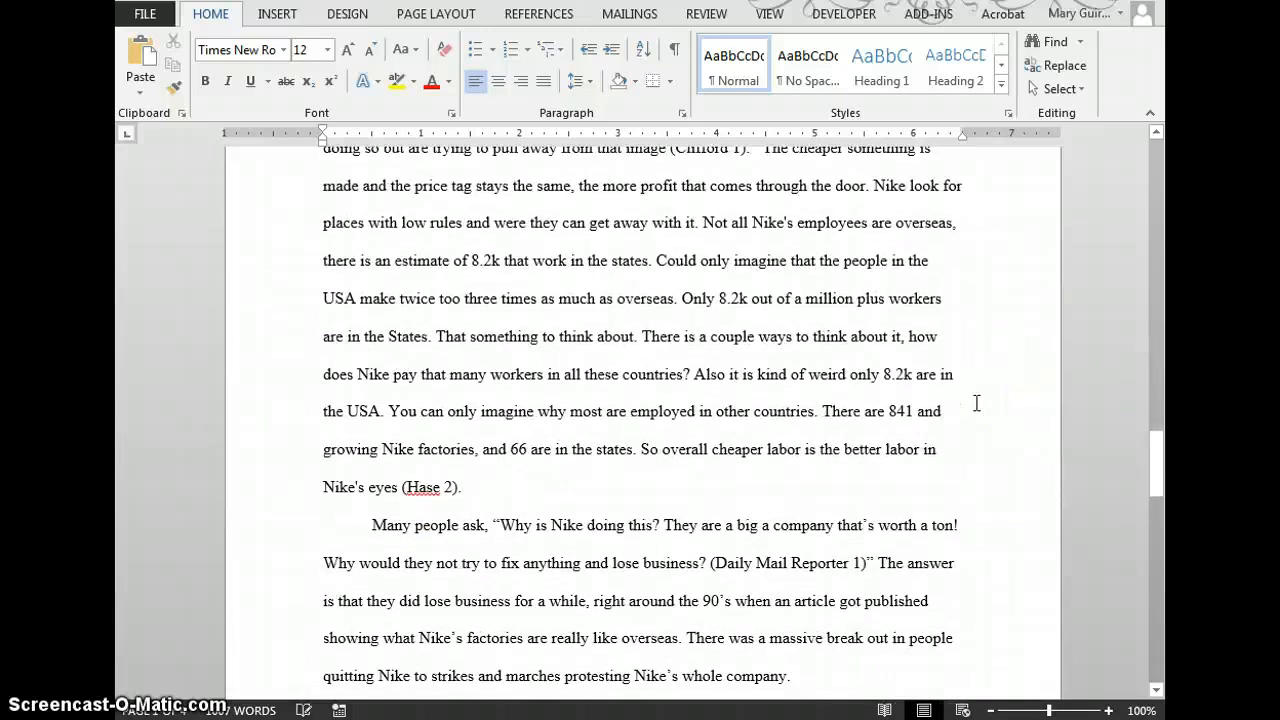
pyautogui.scroll(3)
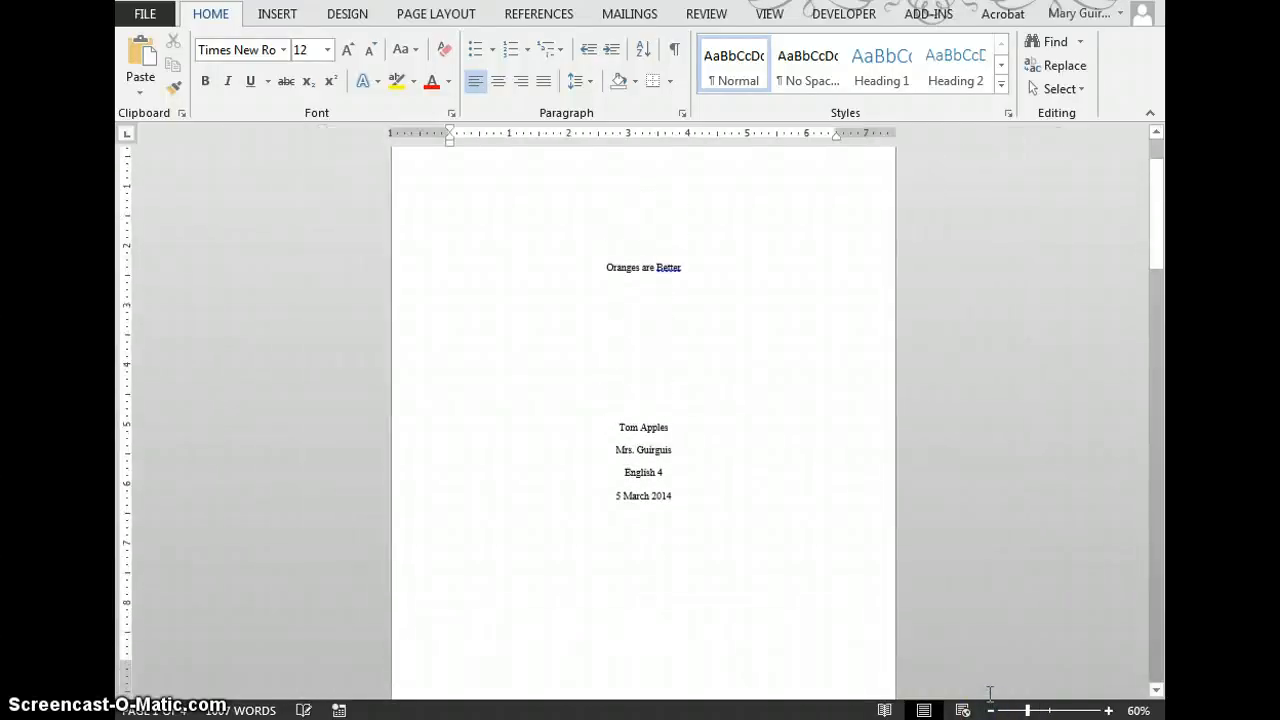
# Zoom out with the status-bar slider to show the full title page
pyautogui.click(992, 710)
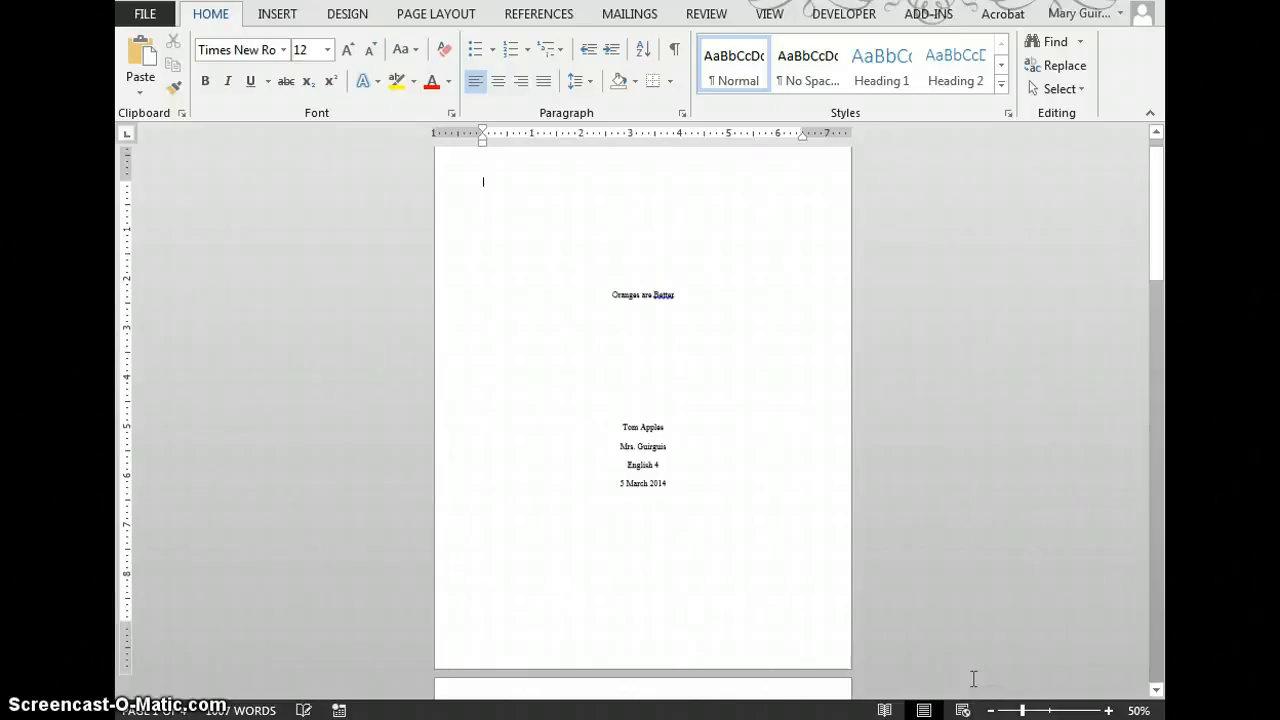